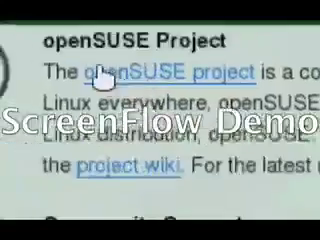
scroll("down", 3)
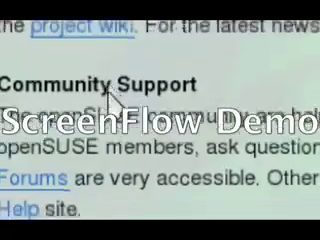
scroll("down", 3)
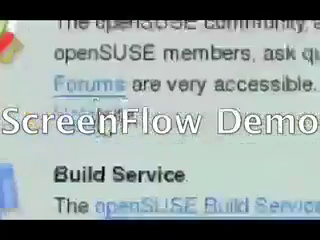
scroll("down", 3)
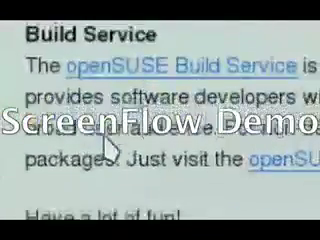
scroll("down", 3)
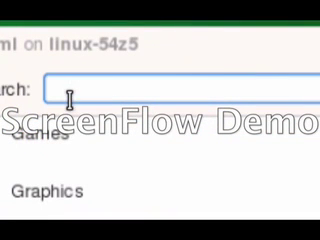
type("Kopete")
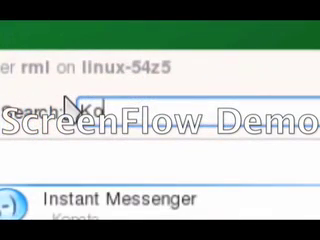
type("Konquerro")
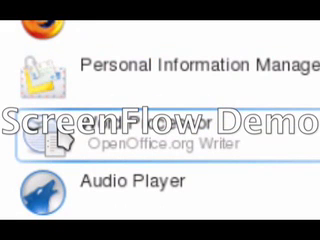
scroll("down", 3)
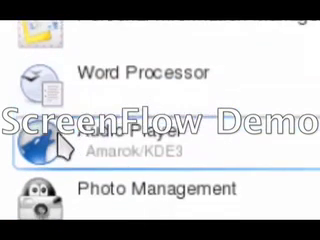
scroll("down", 3)
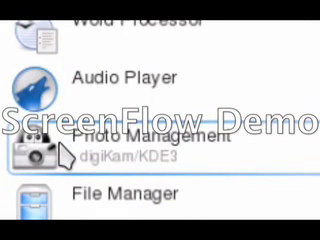
scroll("up", 3)
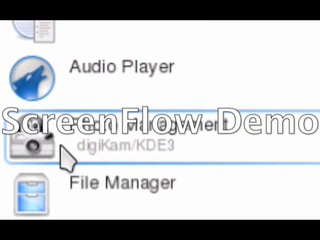
scroll("down", 3)
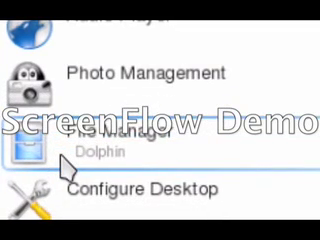
scroll("down", 3)
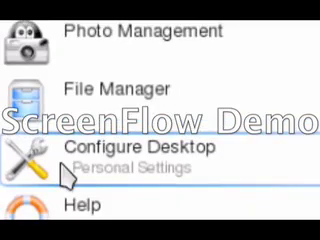
scroll("down", 3)
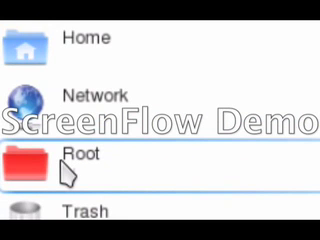
scroll("up", 3)
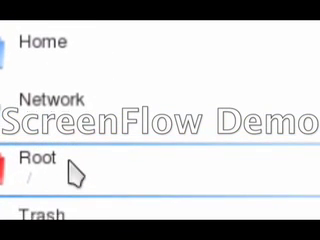
scroll("down", 3)
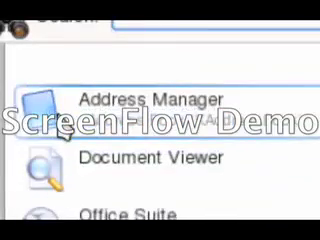
scroll("down", 3)
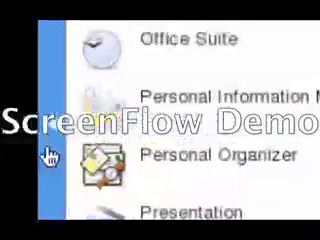
scroll("down", 3)
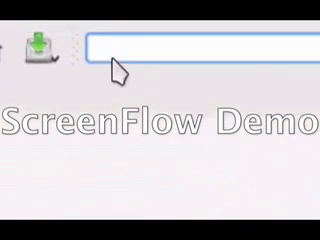
type("www.youtube.com")
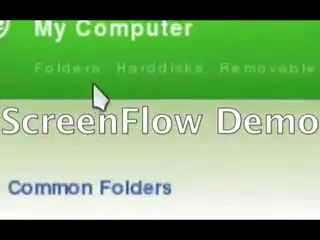
scroll("down", 3)
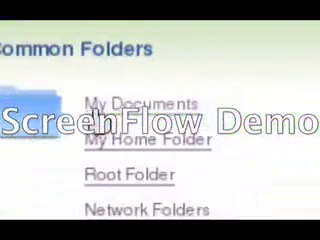